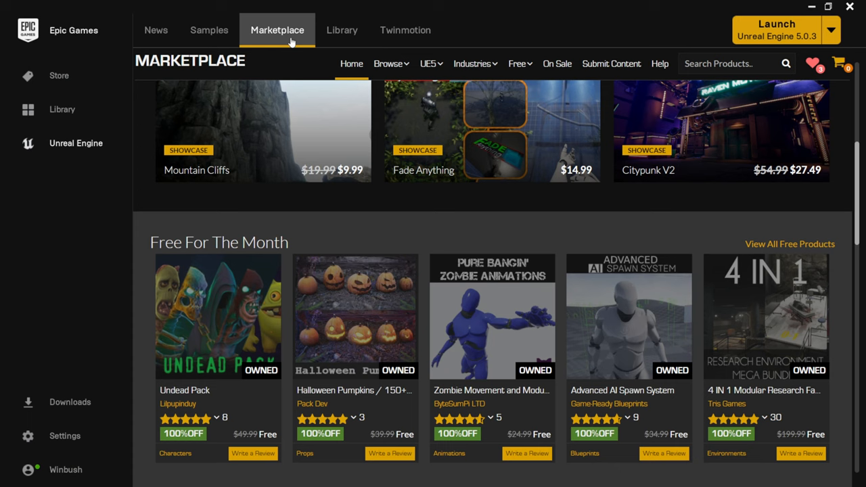
Scroll the Marketplace down to this month's free content and the Halloween Pumpkins tile
scroll("down", 3)
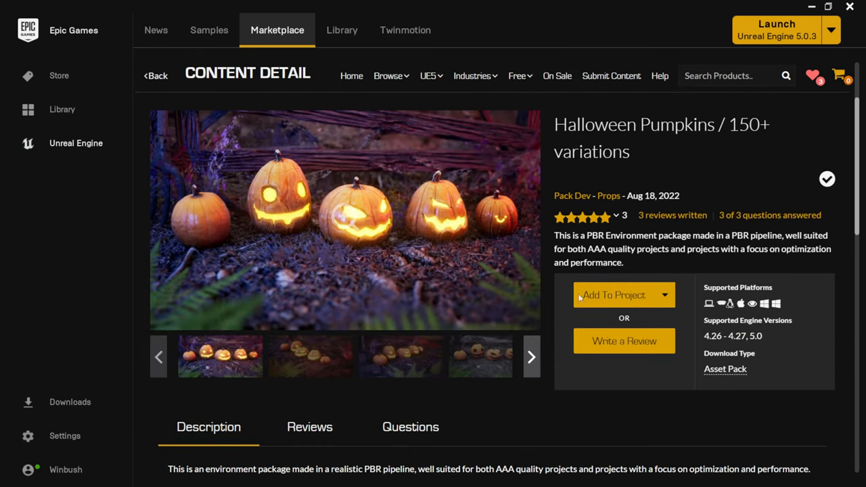
Start Add To Project for the Halloween Pumpkins asset and browse the project picker
left_click(613, 294)
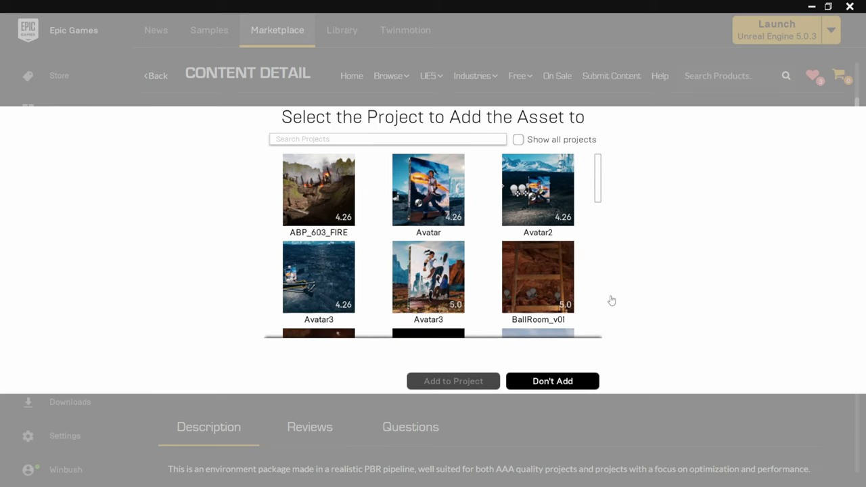
scroll("down", 3)
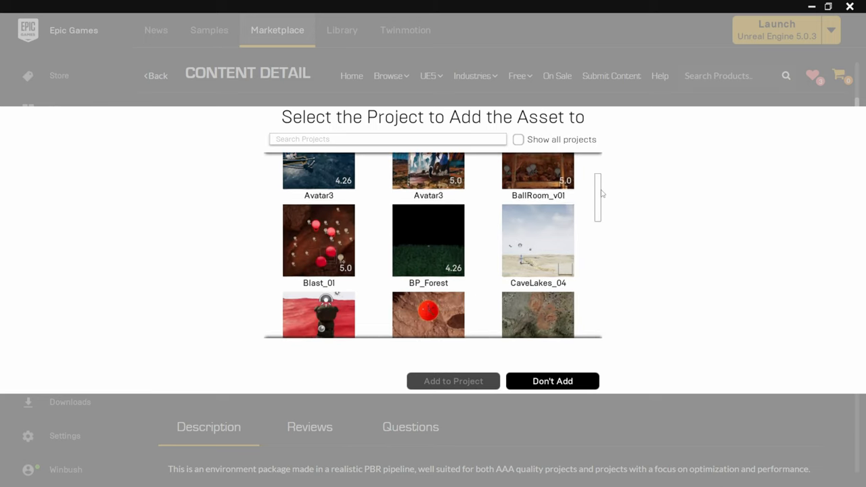
scroll("down", 3)
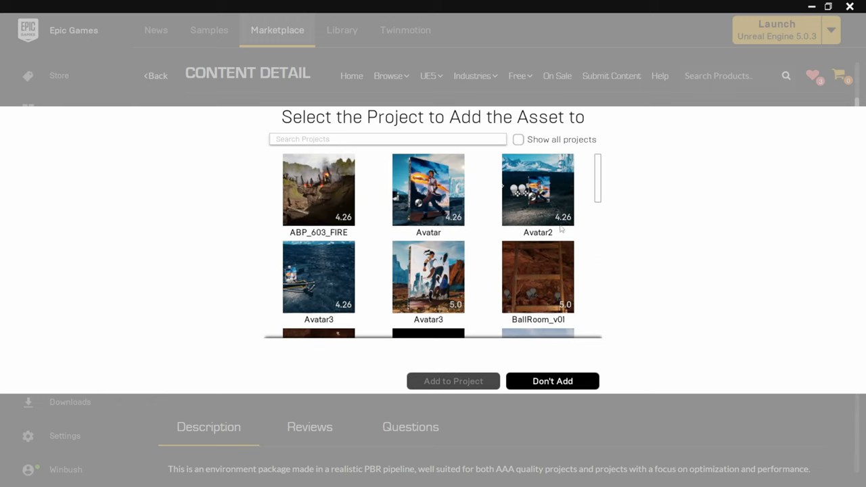
mouse_move(620, 292)
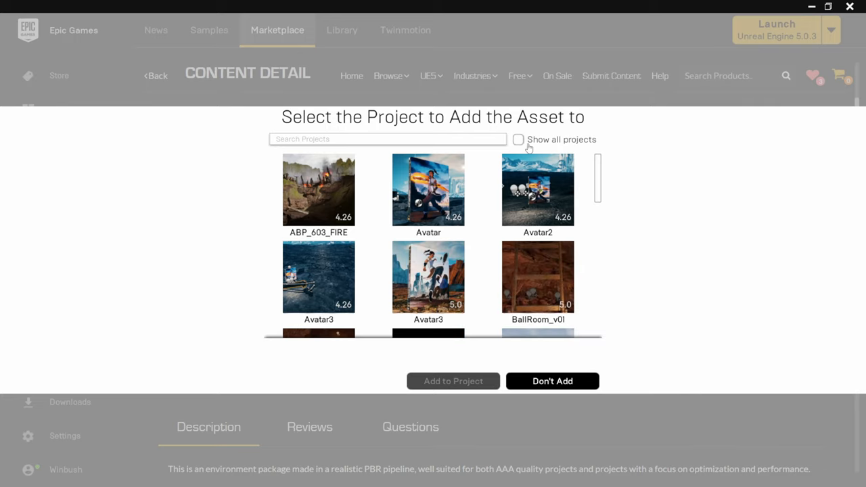
Show projects of every engine version and pick the Halloween project as destination
left_click(518, 139)
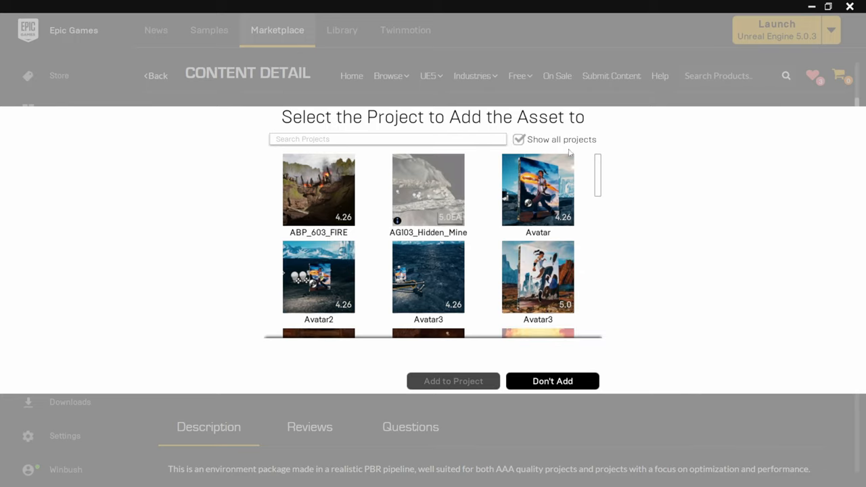
scroll("down", 3)
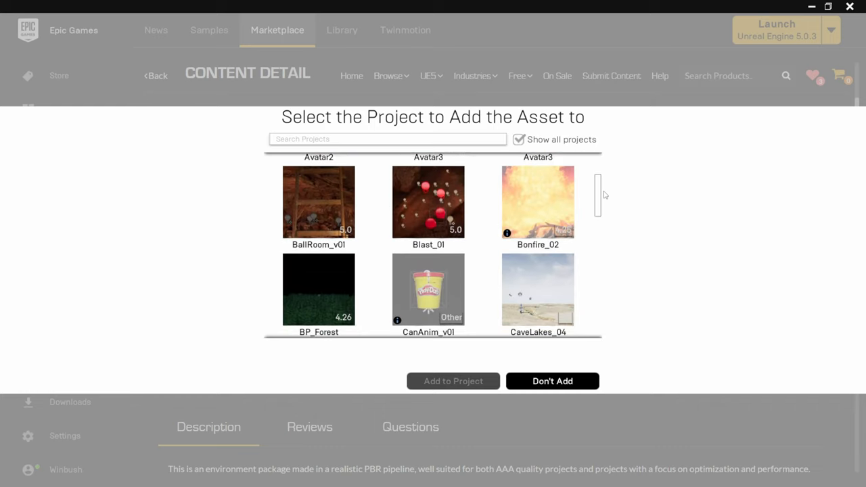
scroll("down", 3)
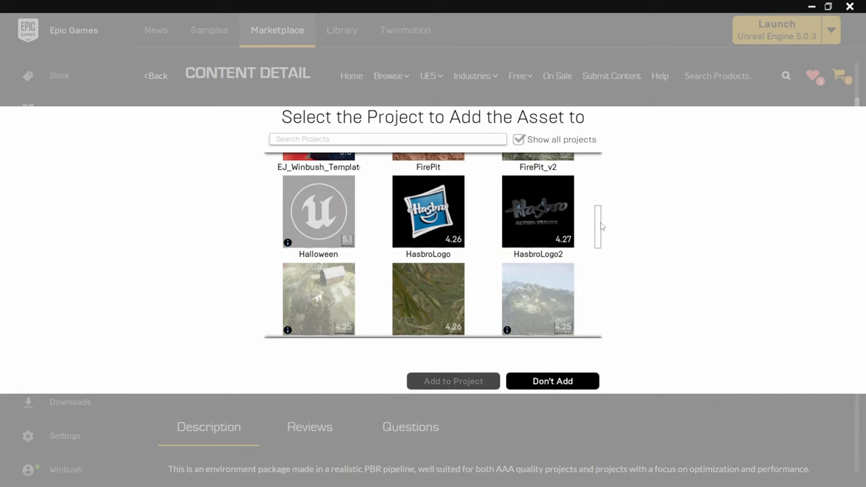
left_click(318, 211)
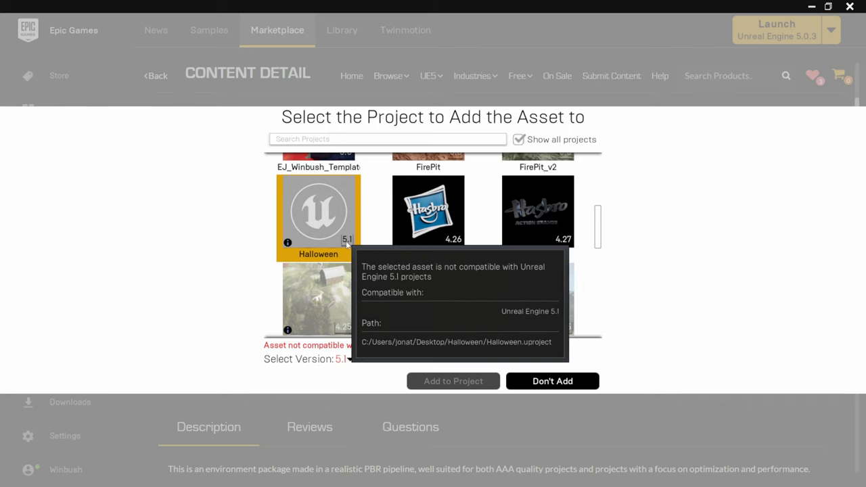
mouse_move(365, 360)
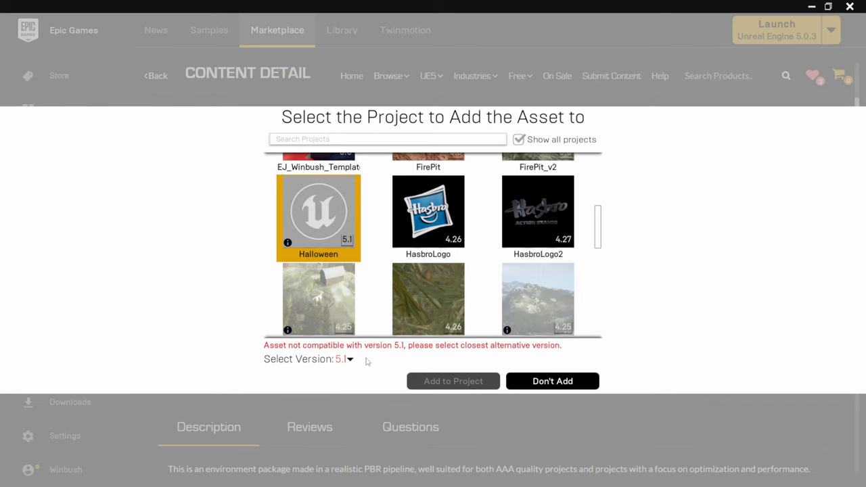
mouse_move(381, 363)
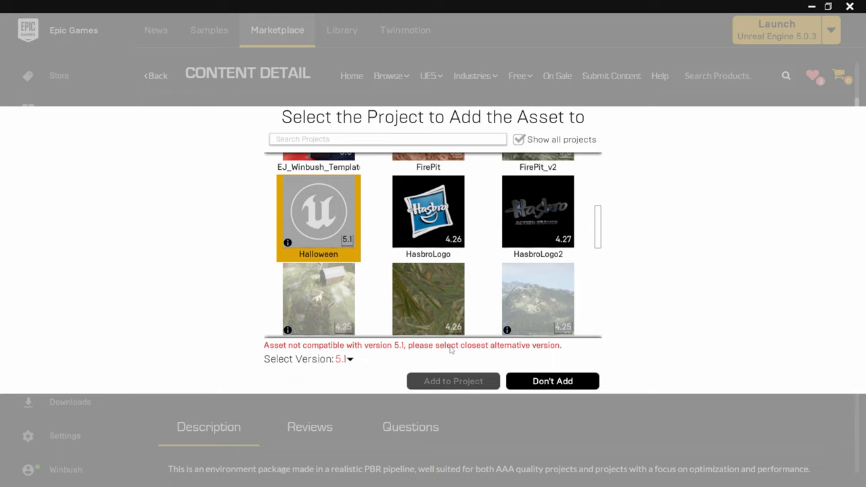
mouse_move(290, 368)
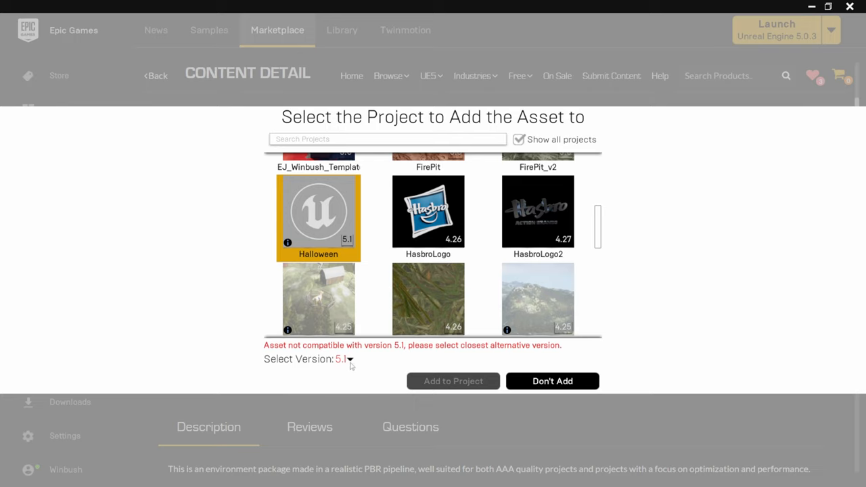
Choose engine version 5.0 for the pumpkin asset in the Halloween project
left_click(345, 358)
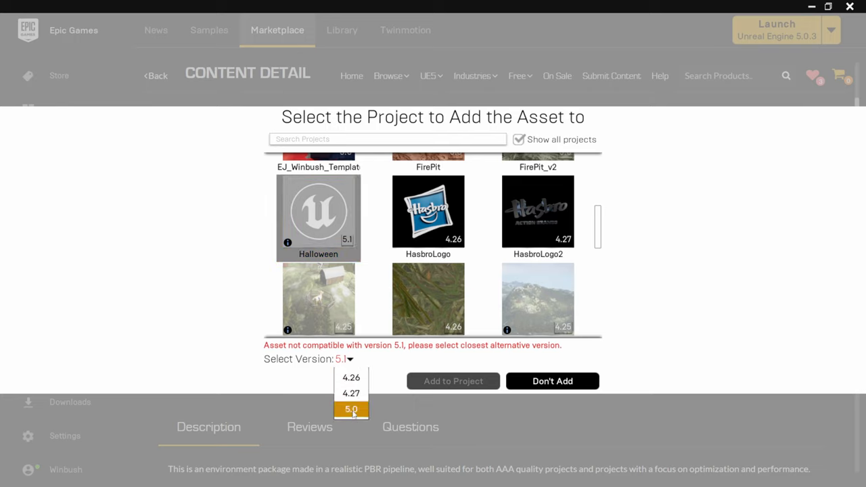
left_click(452, 382)
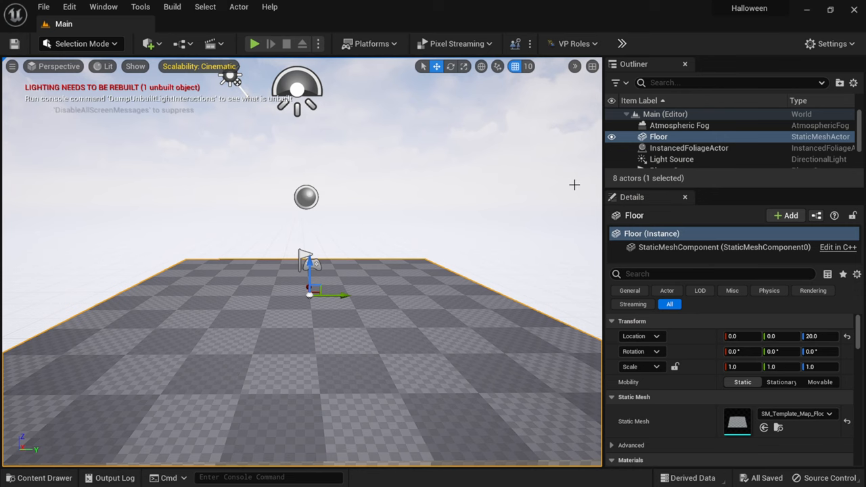
mouse_move(39, 477)
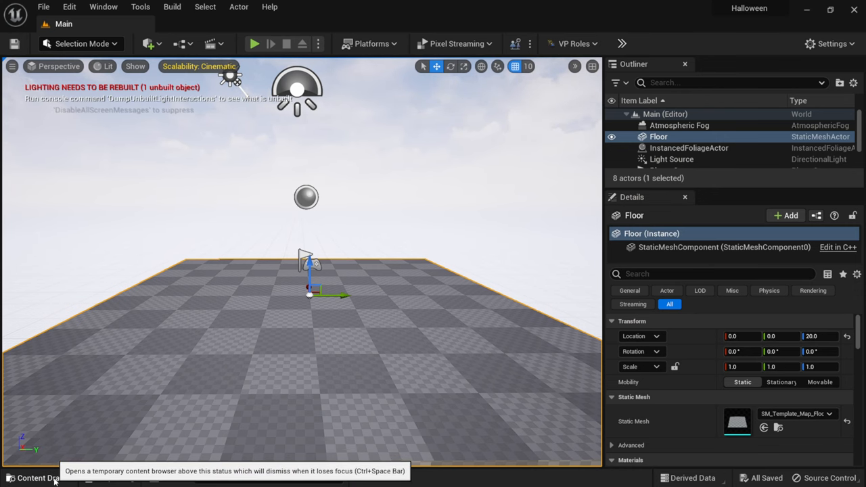